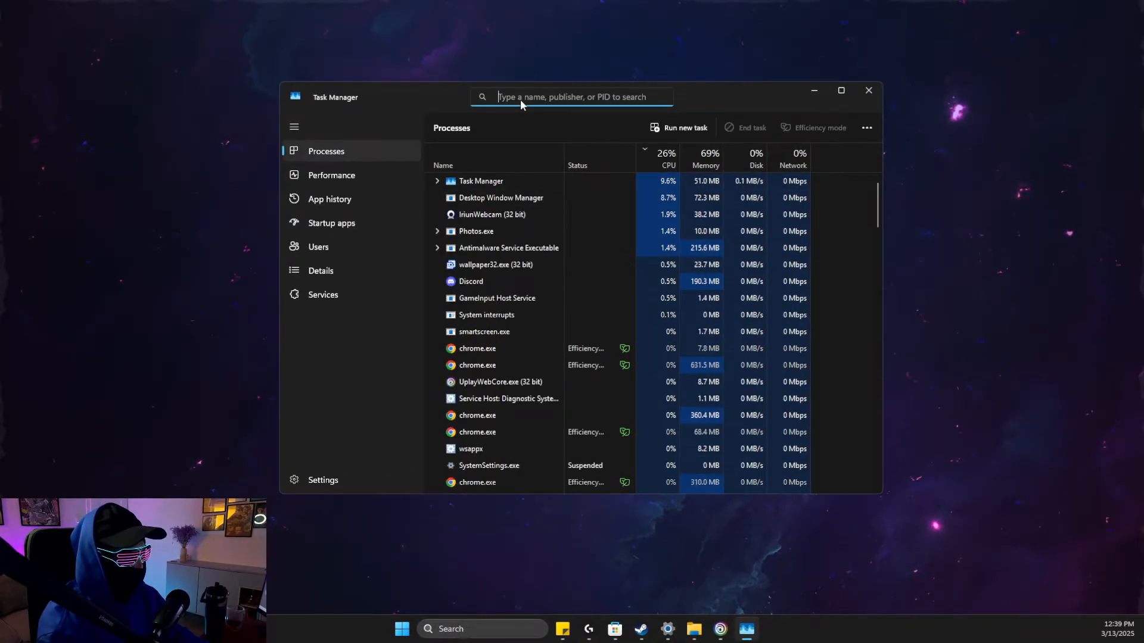
# Step: Filter Task Manager for 'ubisof' and end the Ubisoft Connect (32 bit) process group
pyautogui.write('ubis')
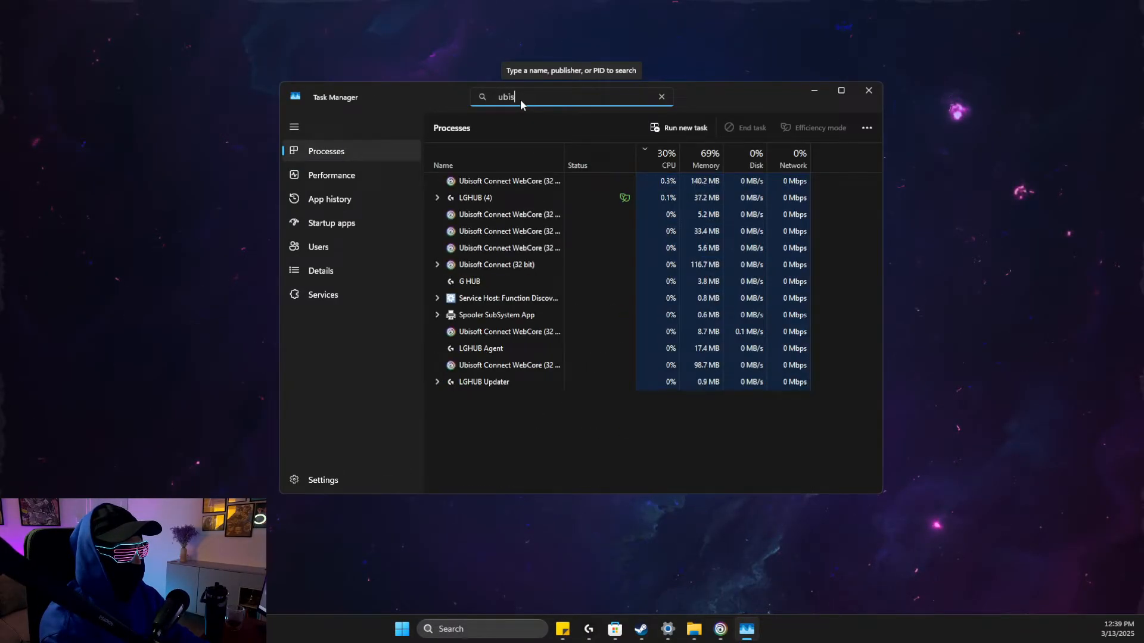
pyautogui.write('of')
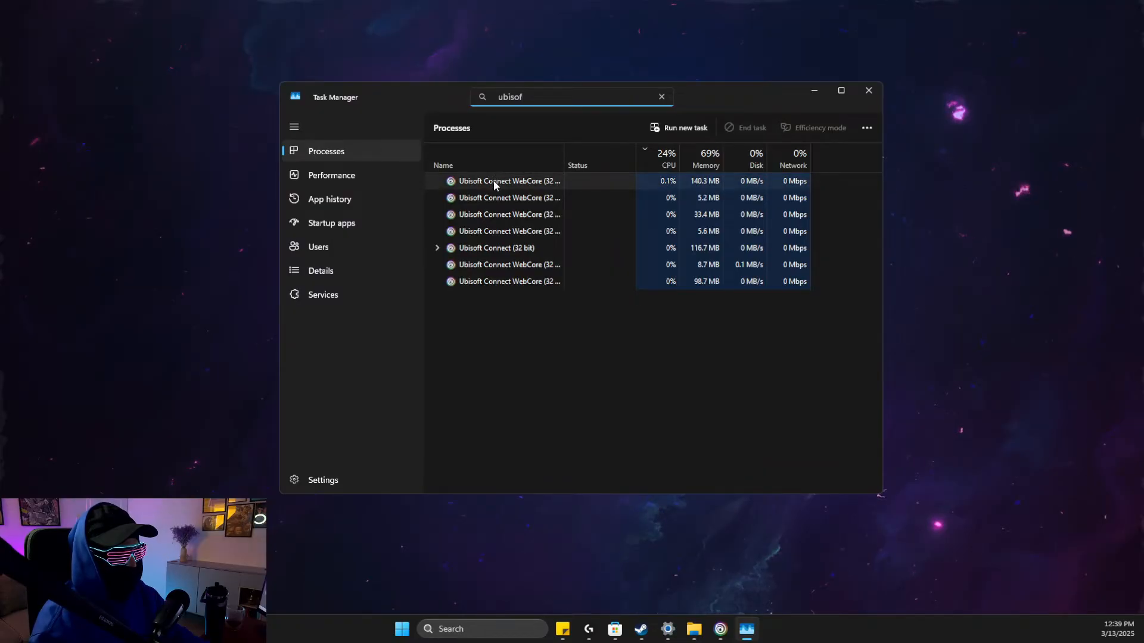
pyautogui.rightClick(496, 248)
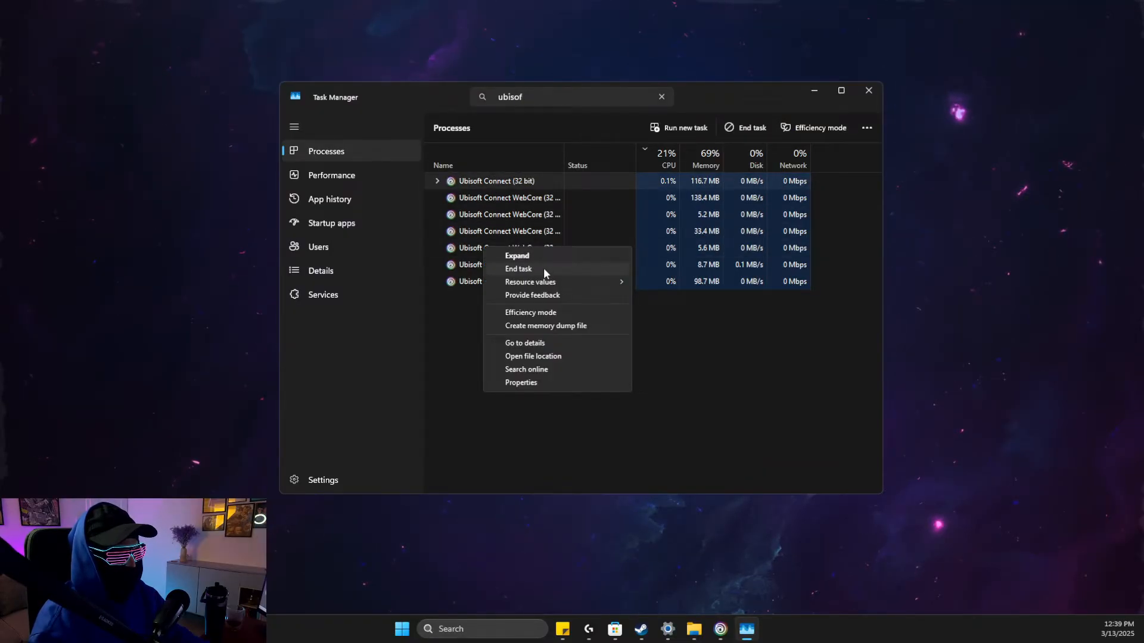
pyautogui.click(517, 268)
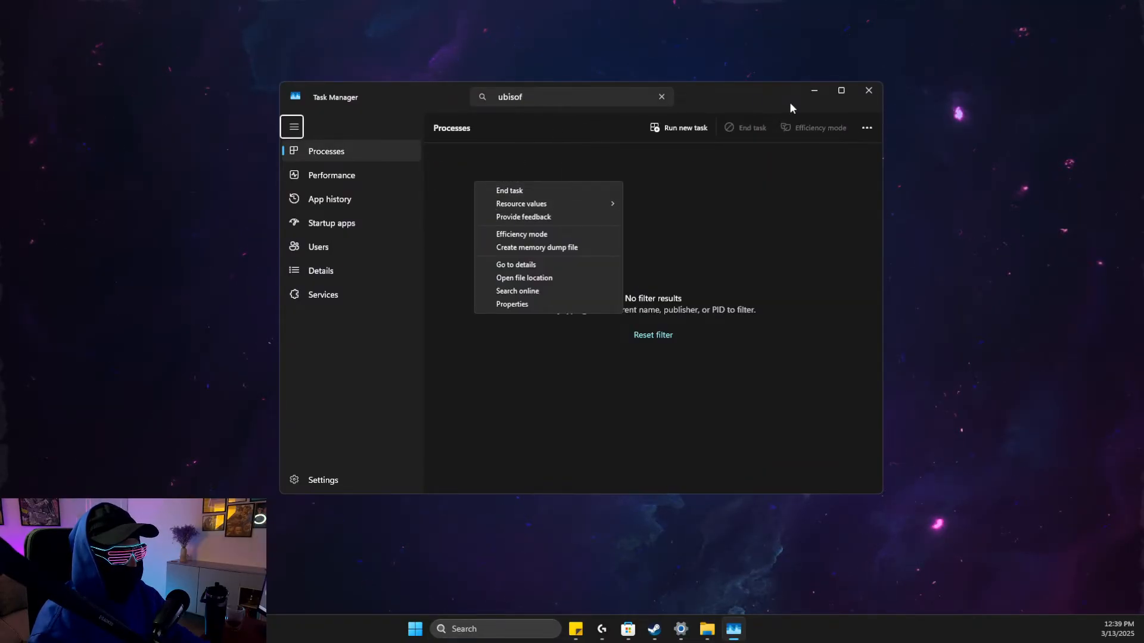
# Step: Close Task Manager and search Start for 'ubisoft Connect'
pyautogui.click(440, 629)
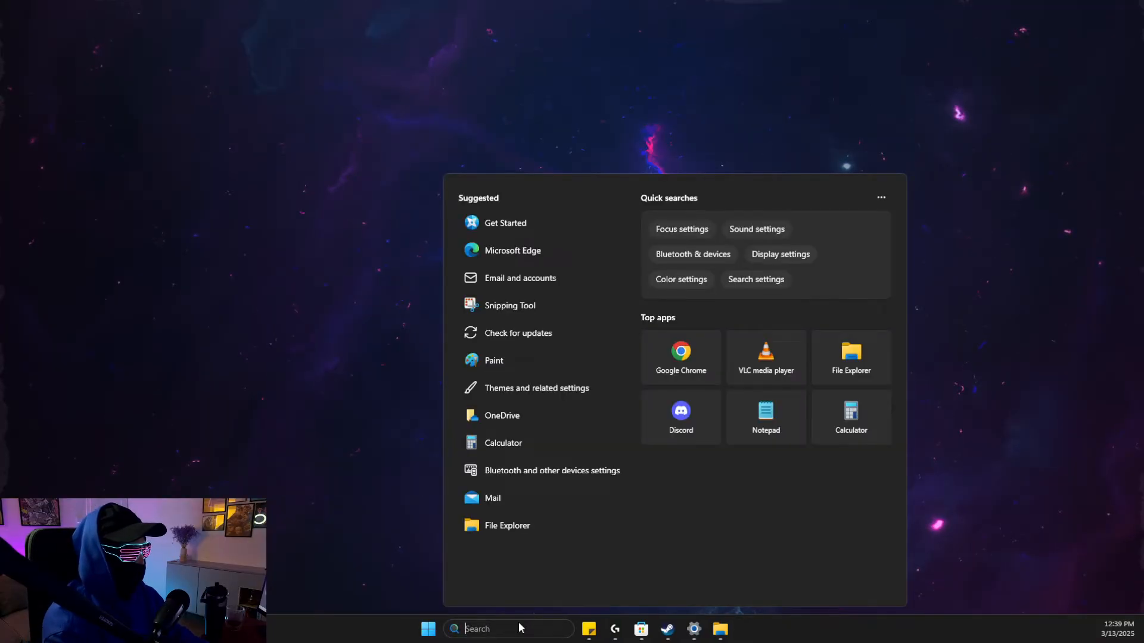
pyautogui.write('ubisoft Connect')
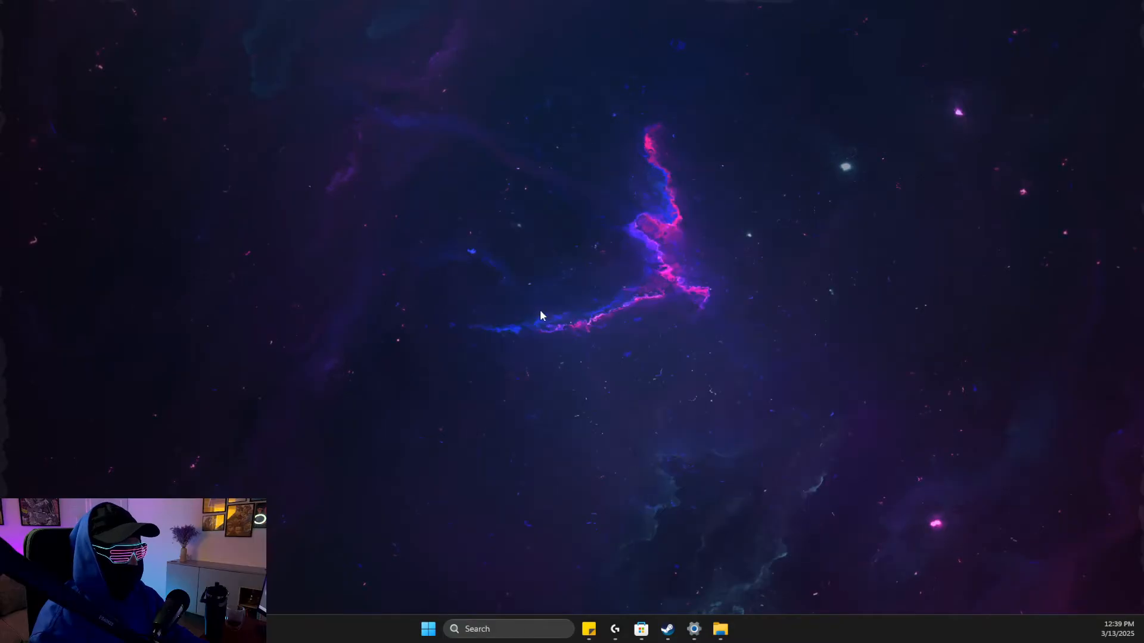
# Step: Go to the Ubisoft Connect shortcut's file location and bring up UbisoftConnect.exe's actions
pyautogui.click(719, 629)
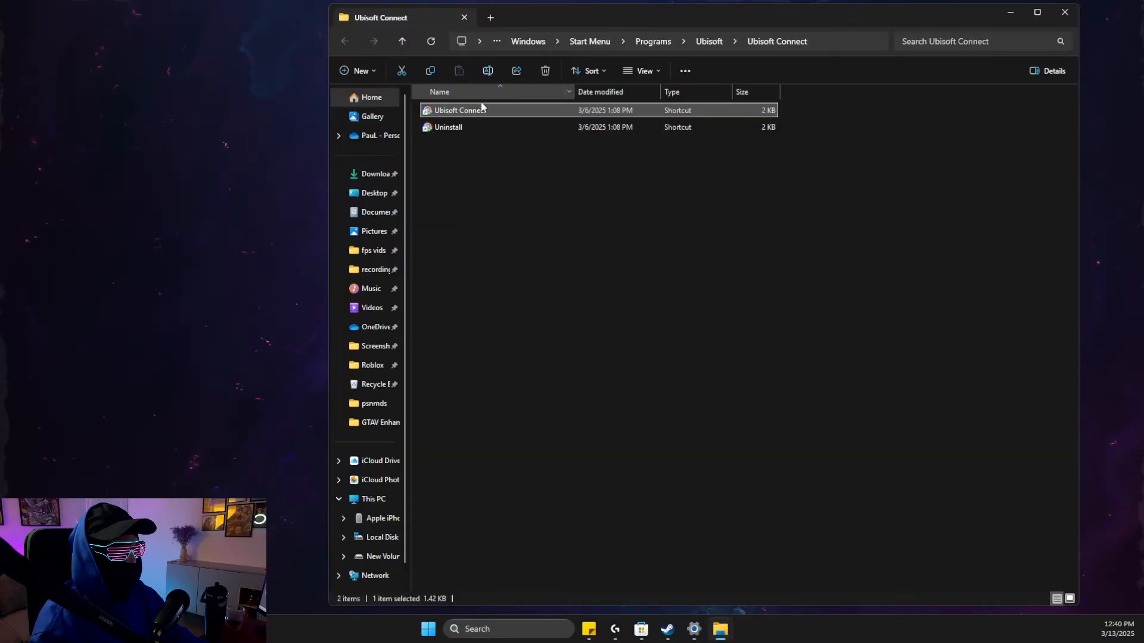
pyautogui.rightClick(458, 109)
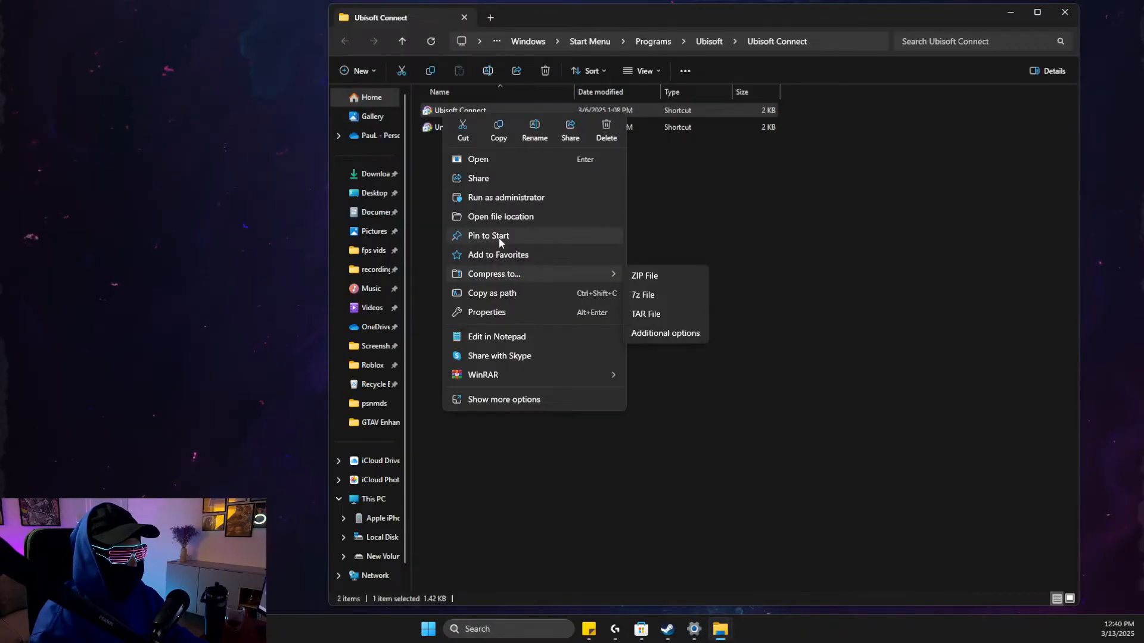
pyautogui.click(500, 215)
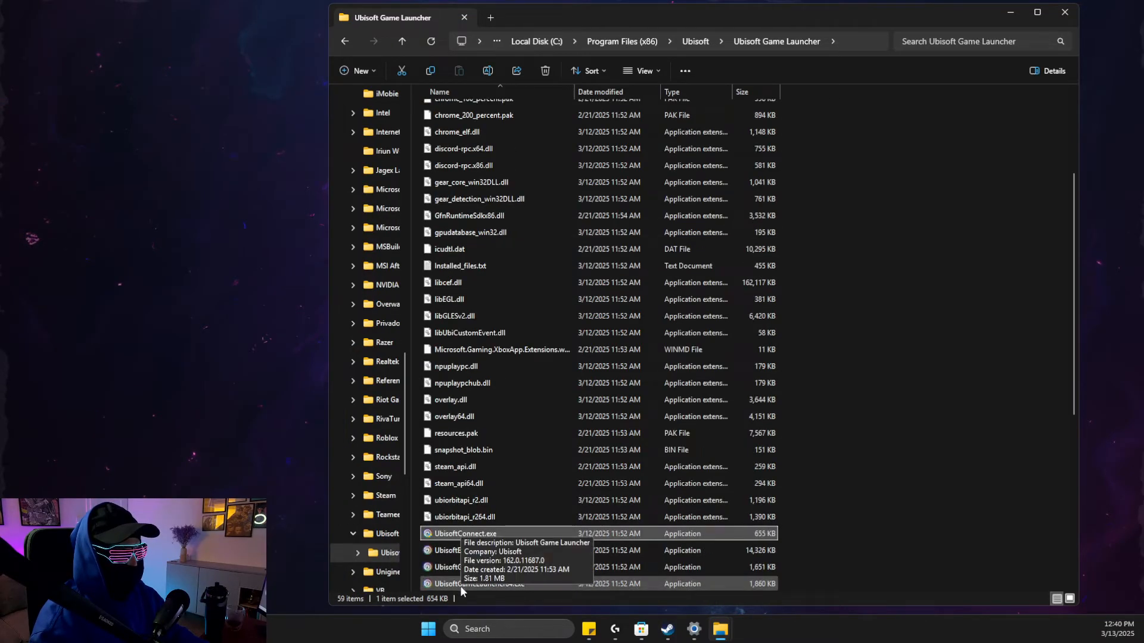
pyautogui.moveTo(481, 536)
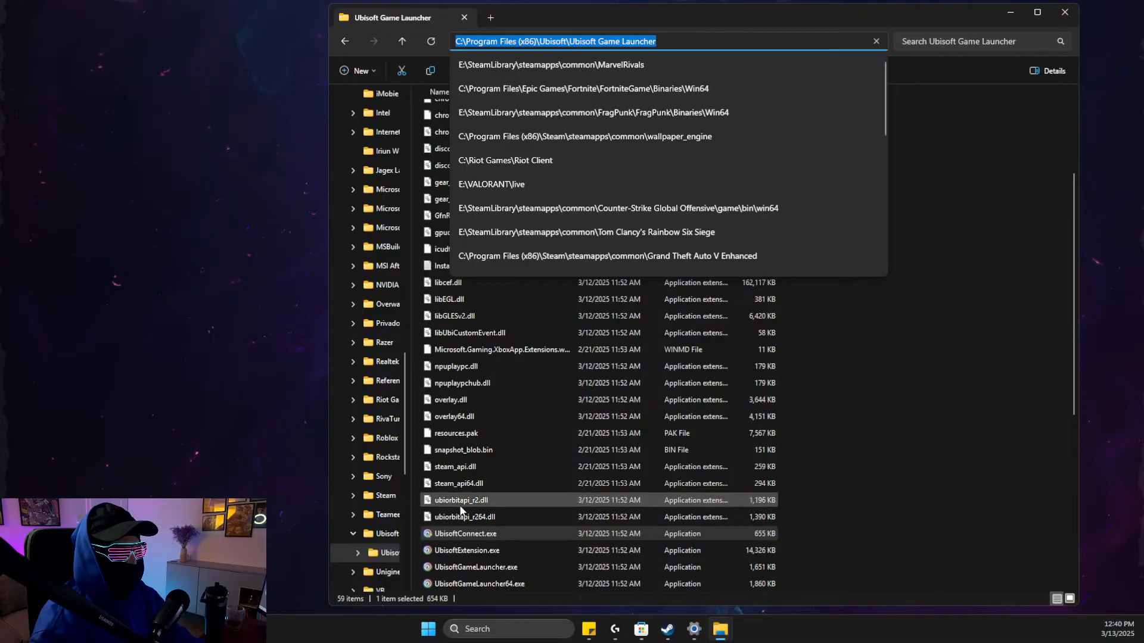
pyautogui.rightClick(460, 499)
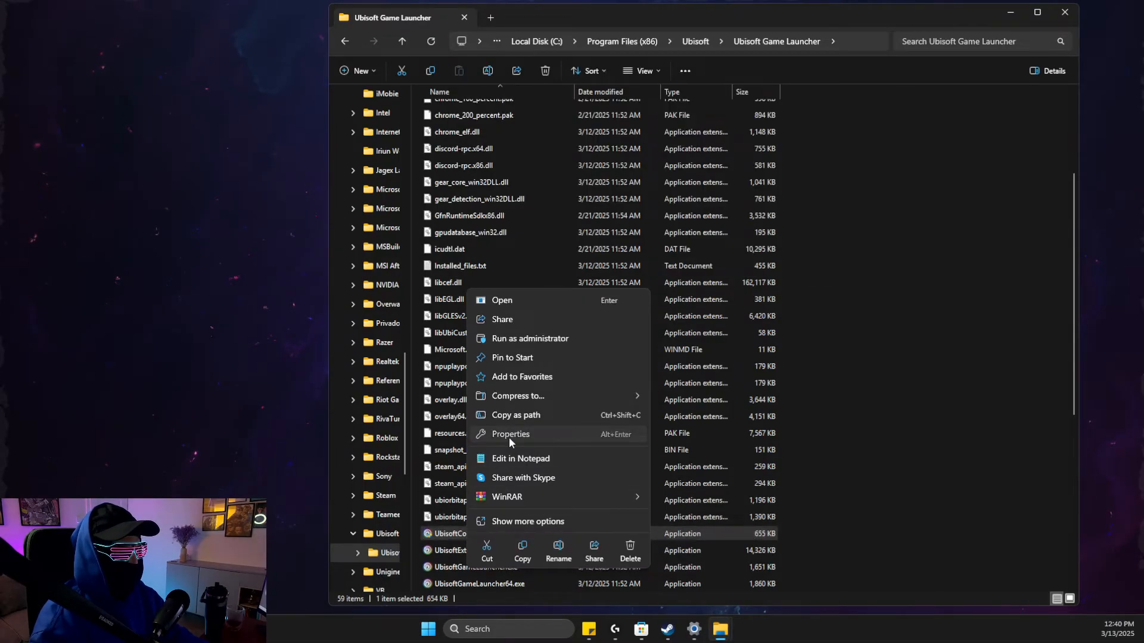
# Step: In UbisoftConnect.exe Properties, enable compatibility mode and Run as administrator, then go to high DPI settings
pyautogui.click(510, 434)
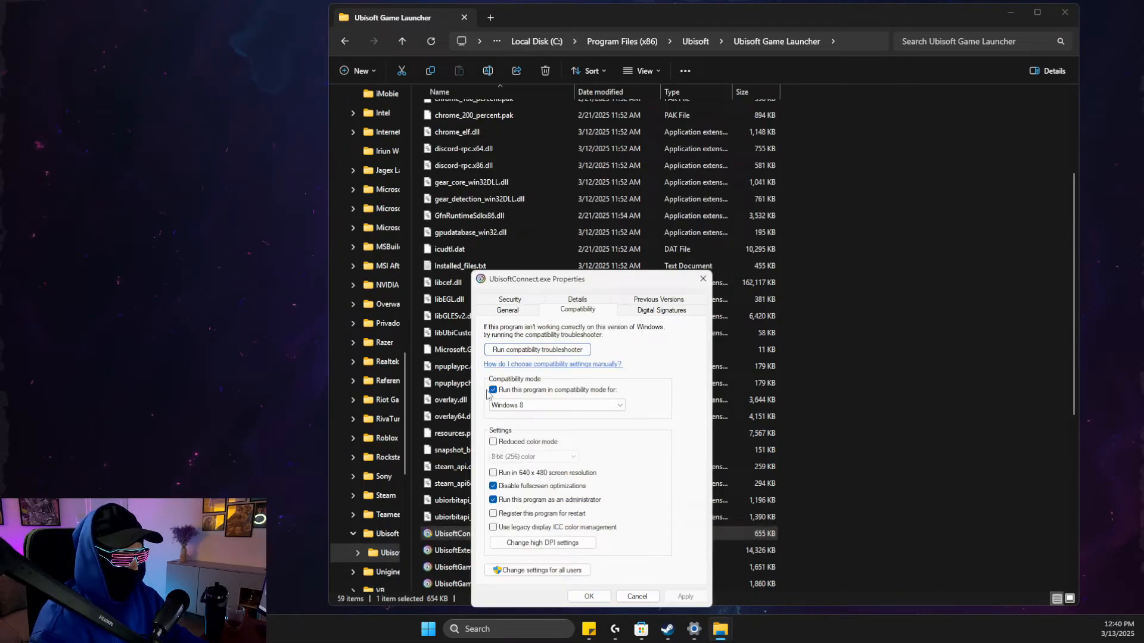
pyautogui.click(556, 405)
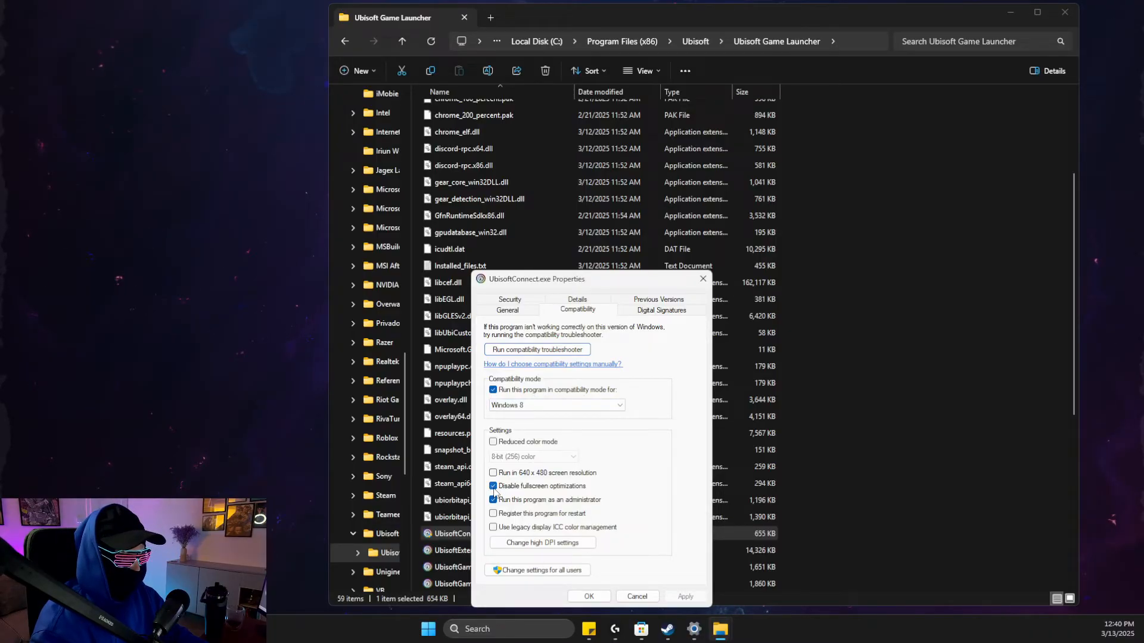
pyautogui.click(494, 499)
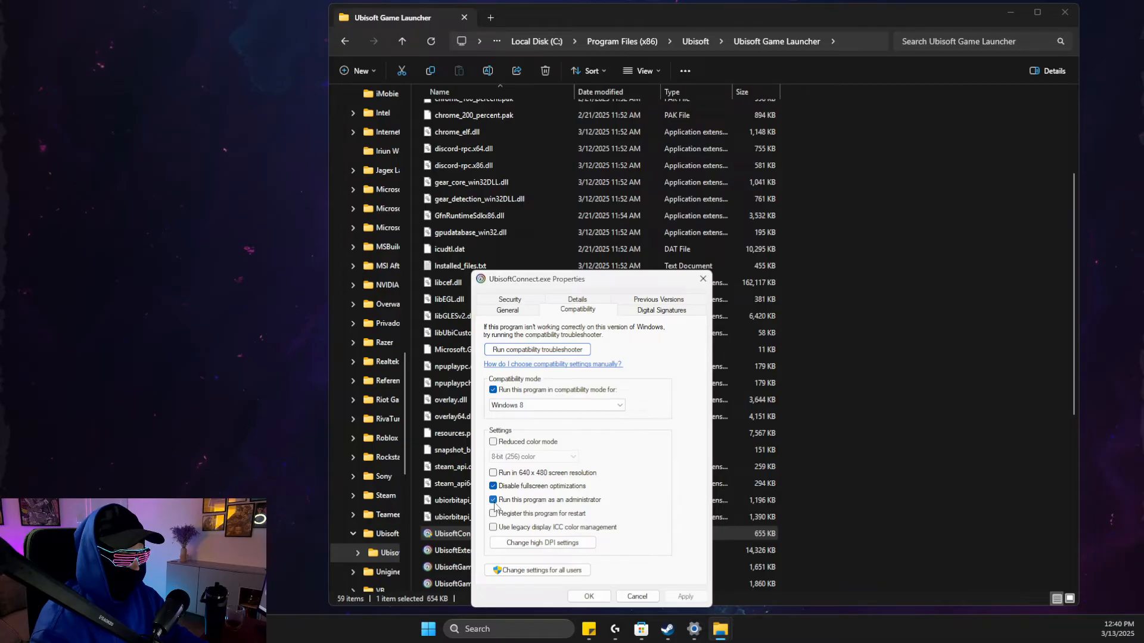
pyautogui.click(542, 542)
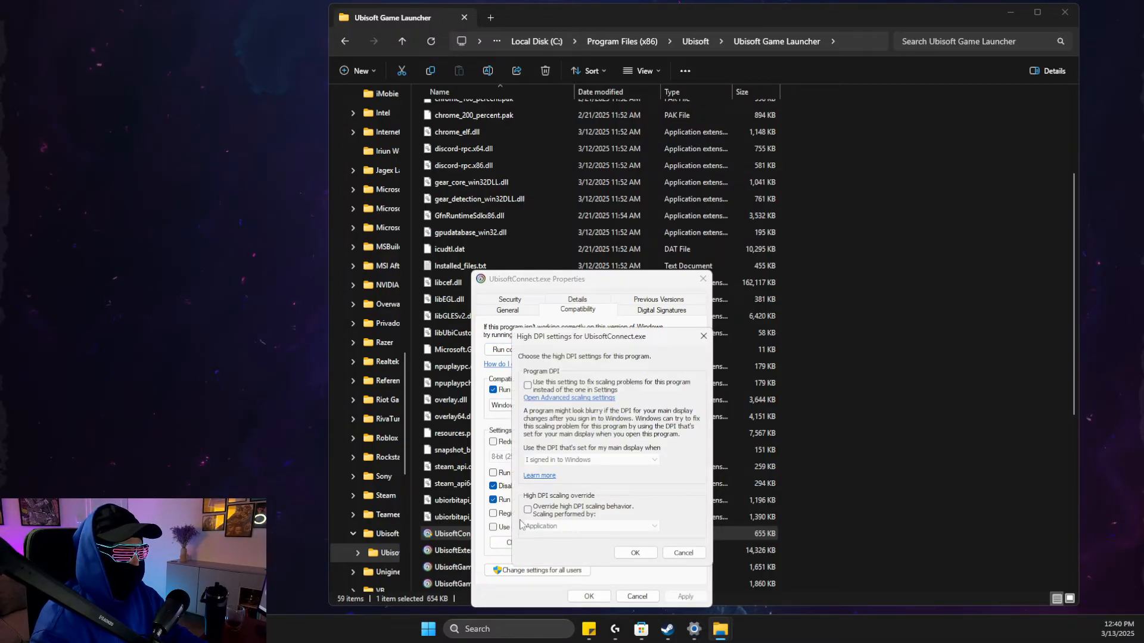
# Step: Enable Override high DPI scaling behavior for UbisoftConnect.exe
pyautogui.click(528, 509)
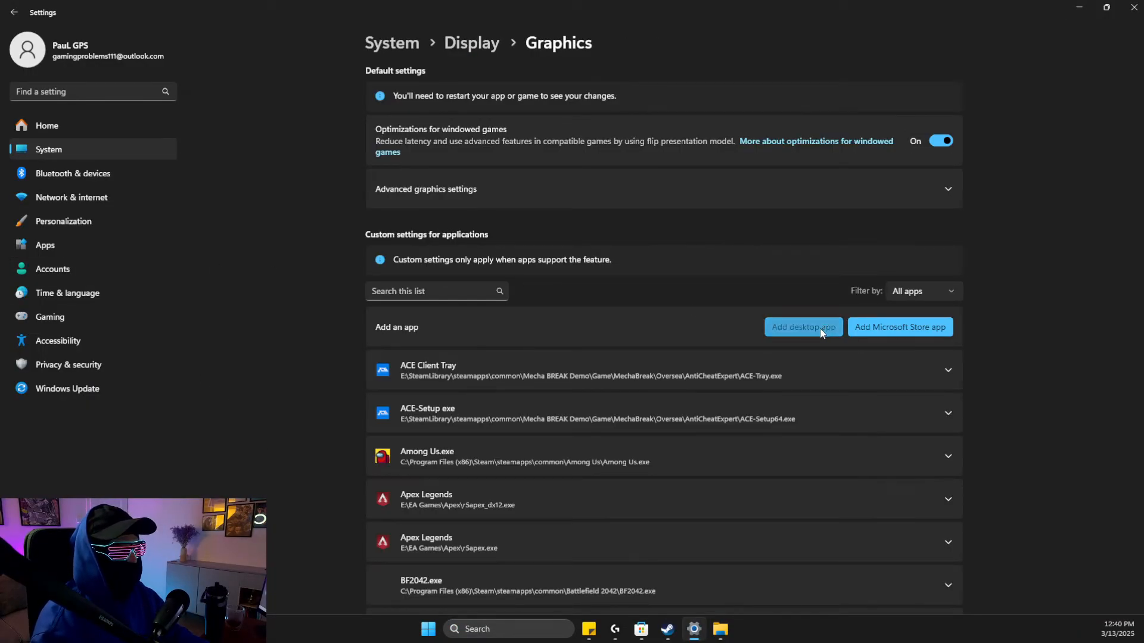
# Step: Start adding a desktop app and change the file picker's folder path toward UbisoftConnect.exe
pyautogui.click(802, 327)
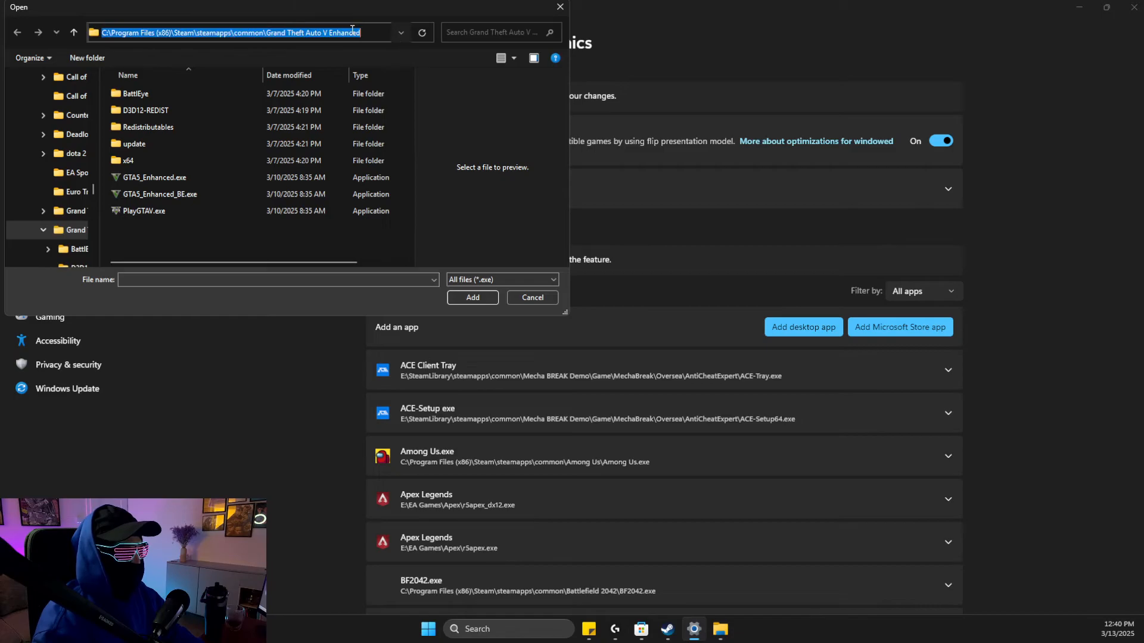
pyautogui.click(155, 243)
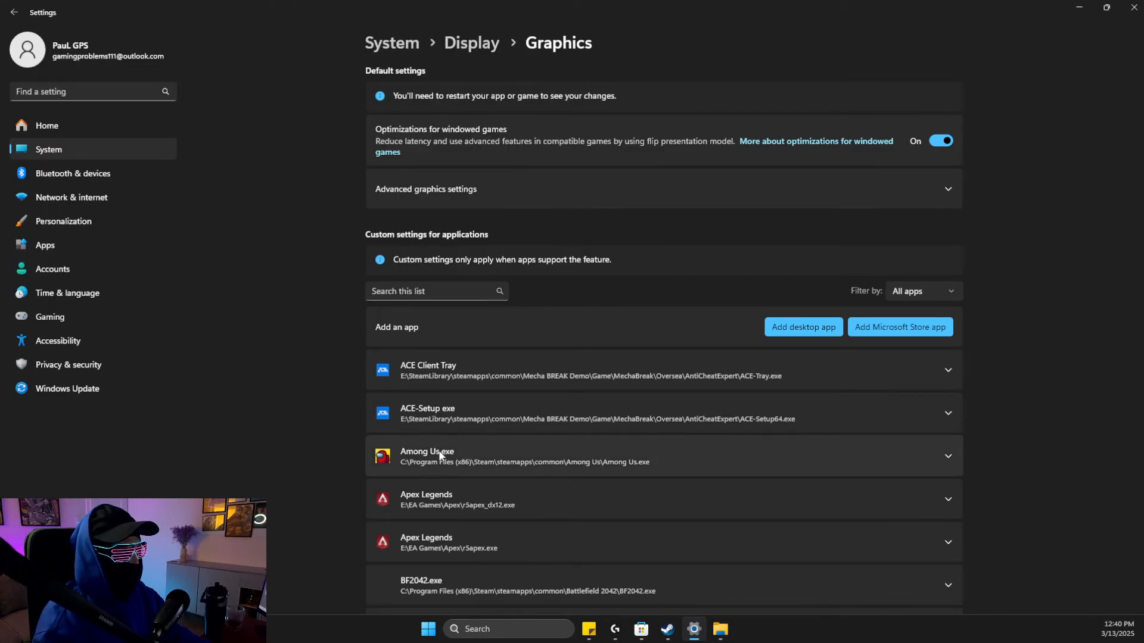
# Step: Scroll to Ubisoft Connect in the Graphics list and bring up its GPU preference choices
pyautogui.scroll(-3)
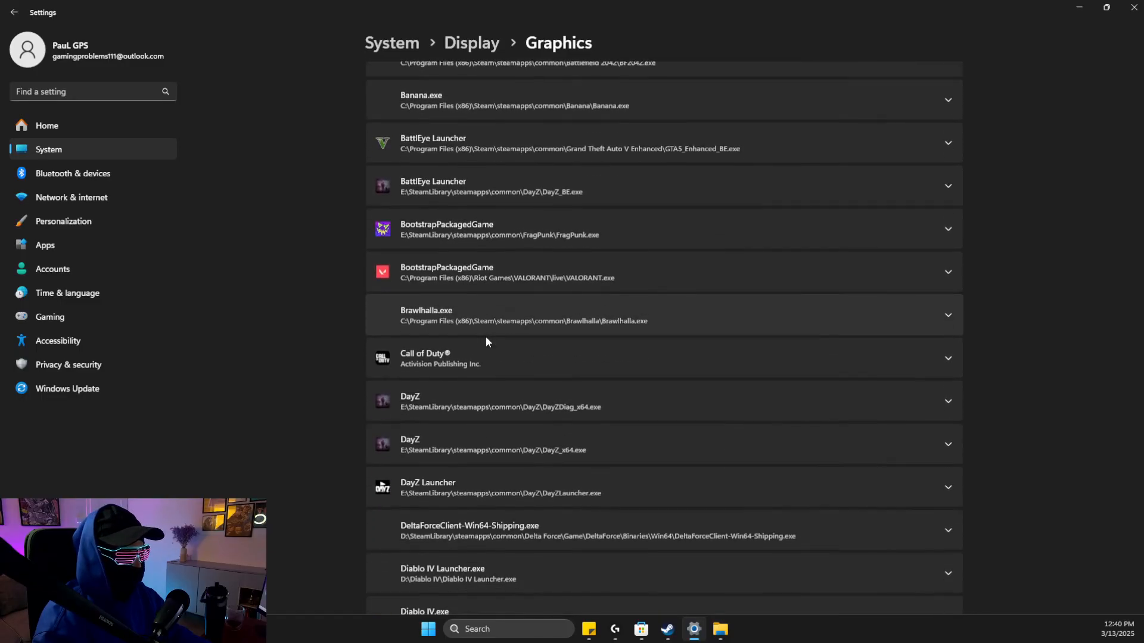
pyautogui.scroll(-3)
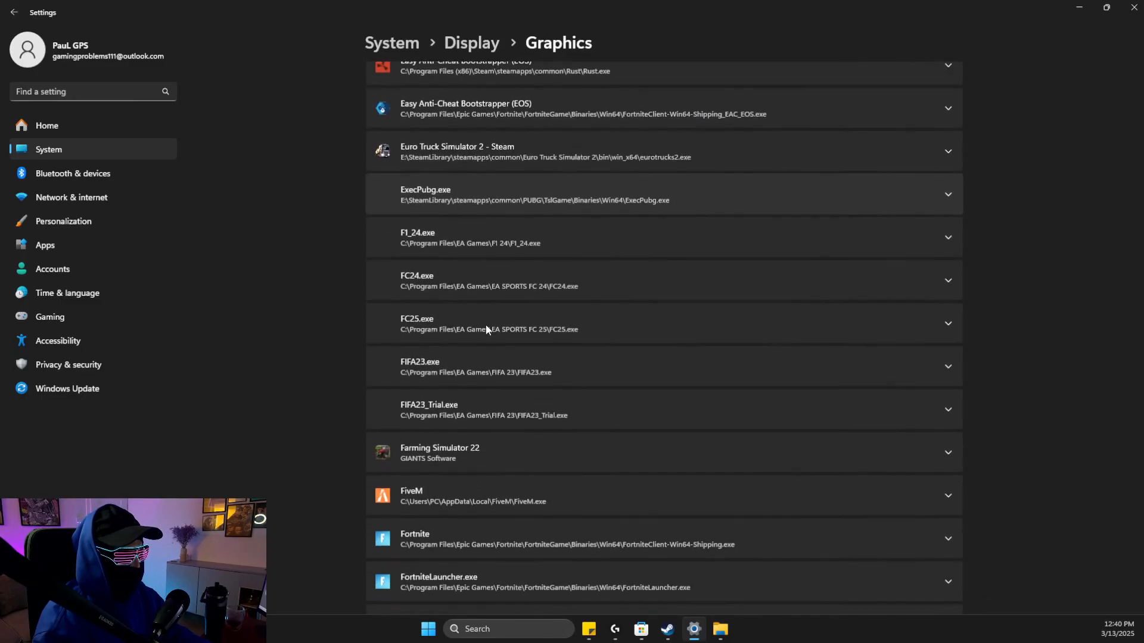
pyautogui.scroll(-3)
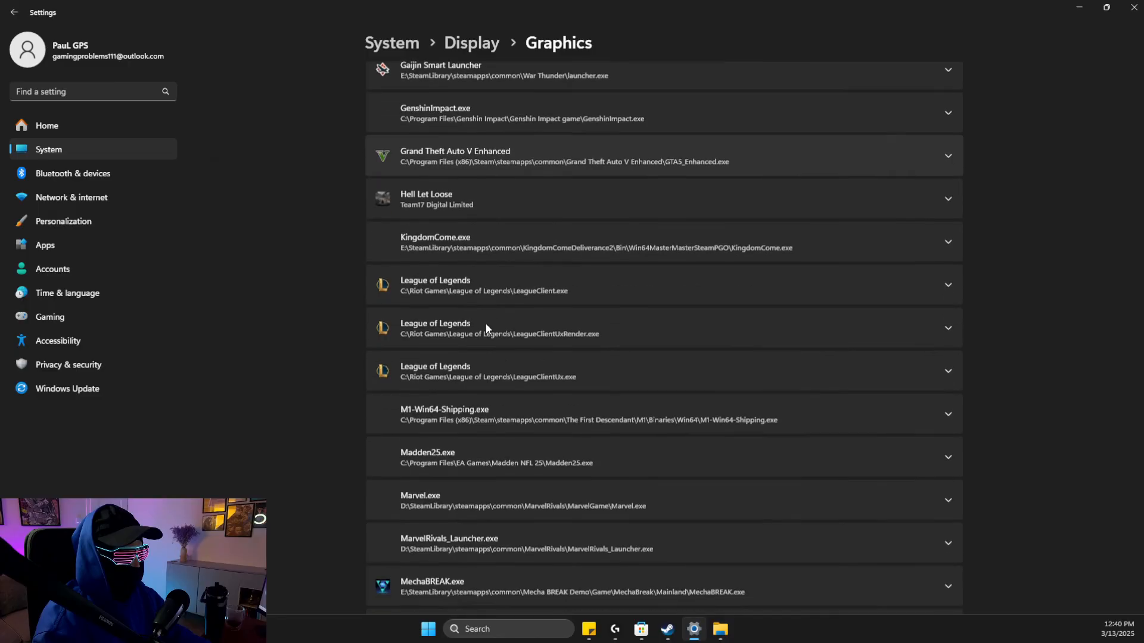
pyautogui.scroll(-3)
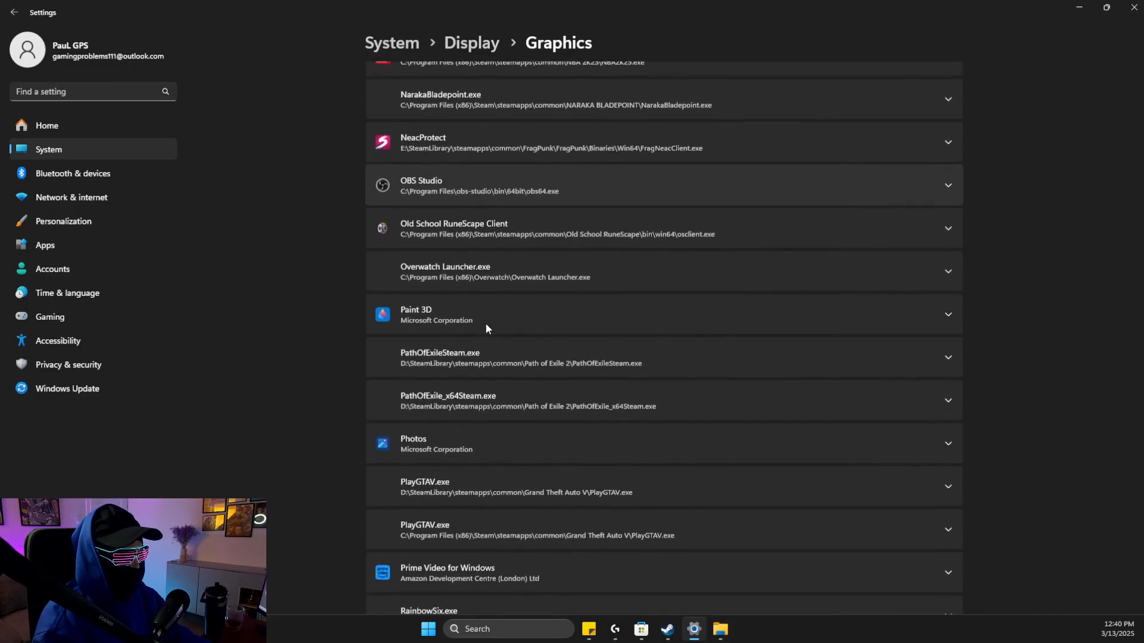
pyautogui.scroll(-3)
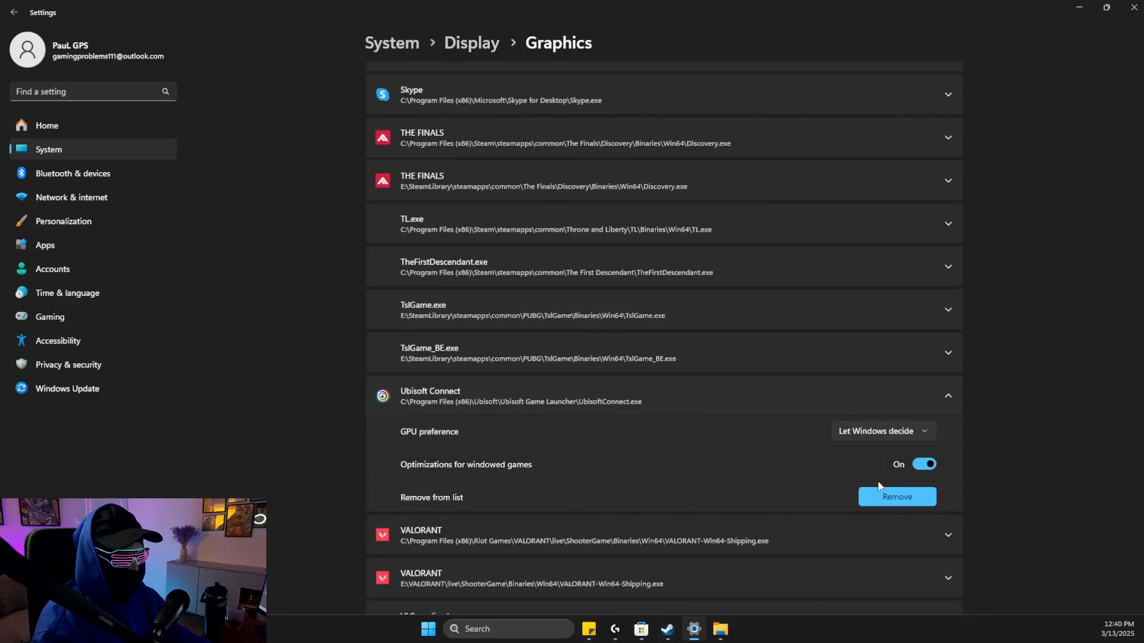
pyautogui.click(882, 432)
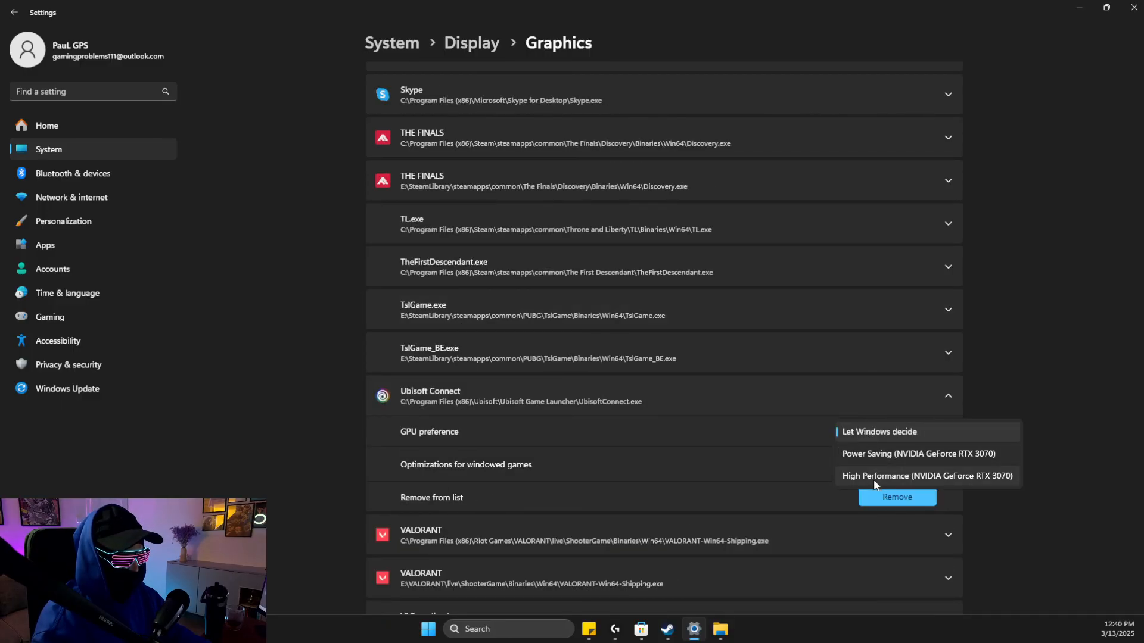